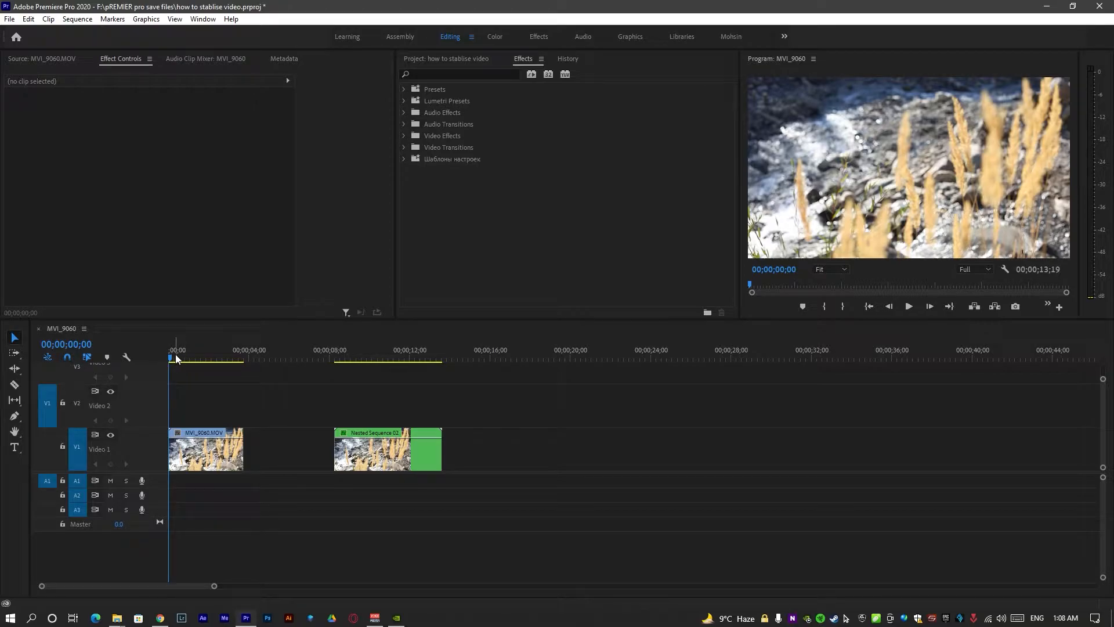
- Play the original shaky MVI_9060 clip and the stabilized nested clip to compare them
click(206, 450)
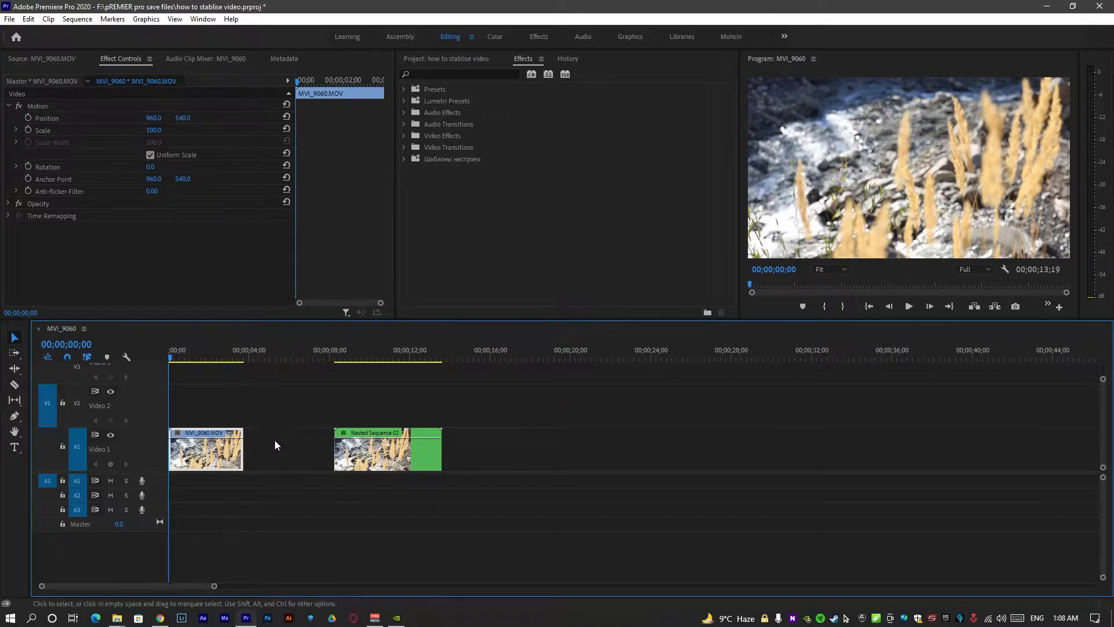
click(908, 306)
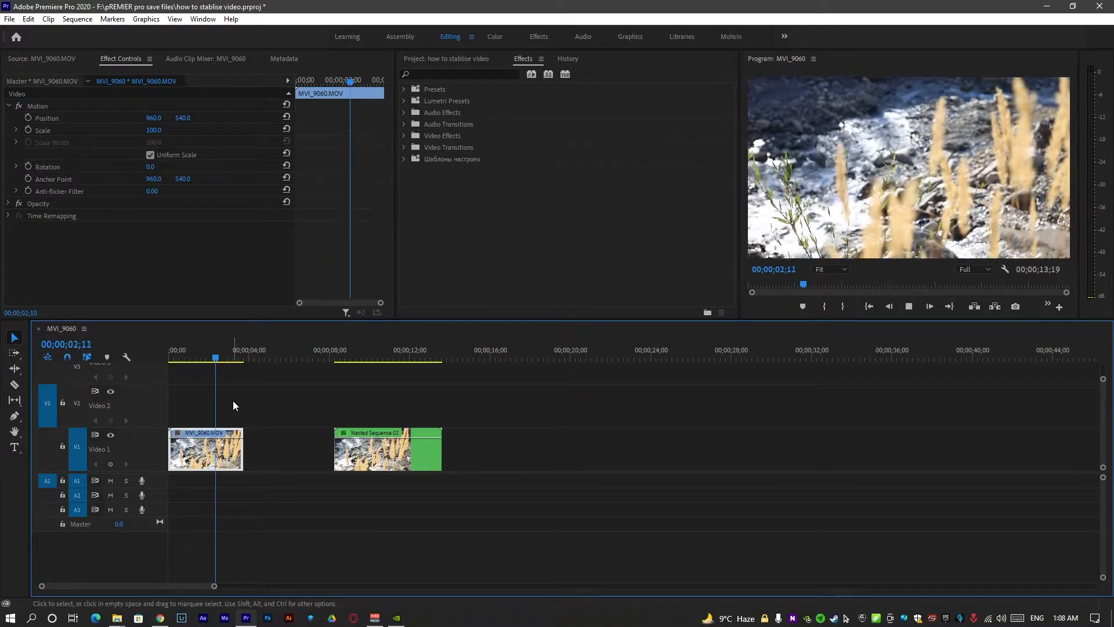
click(238, 358)
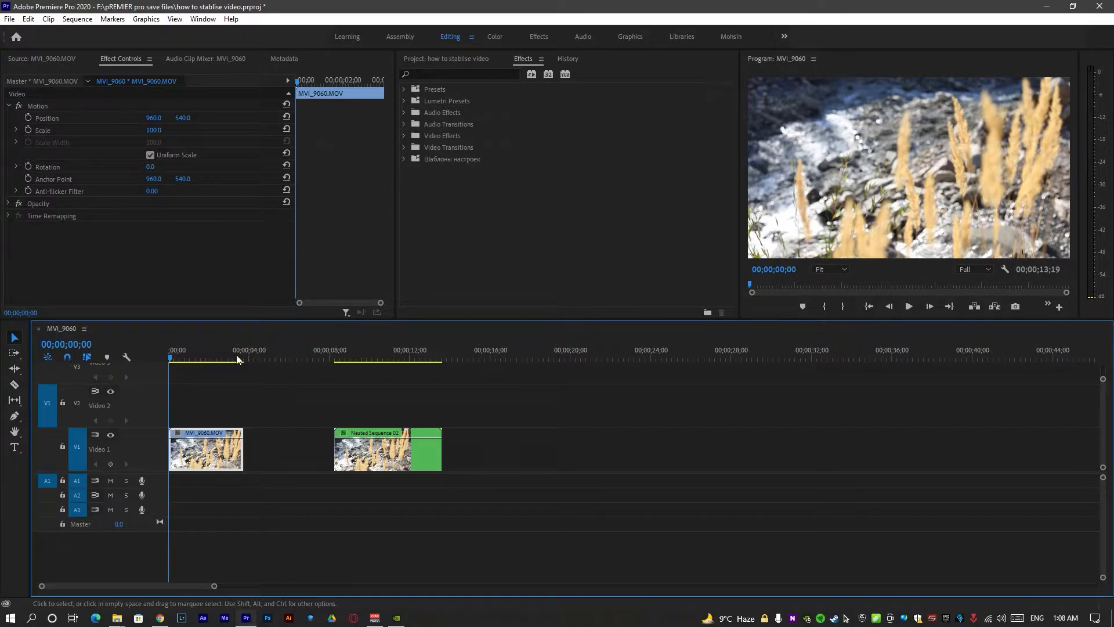
click(388, 450)
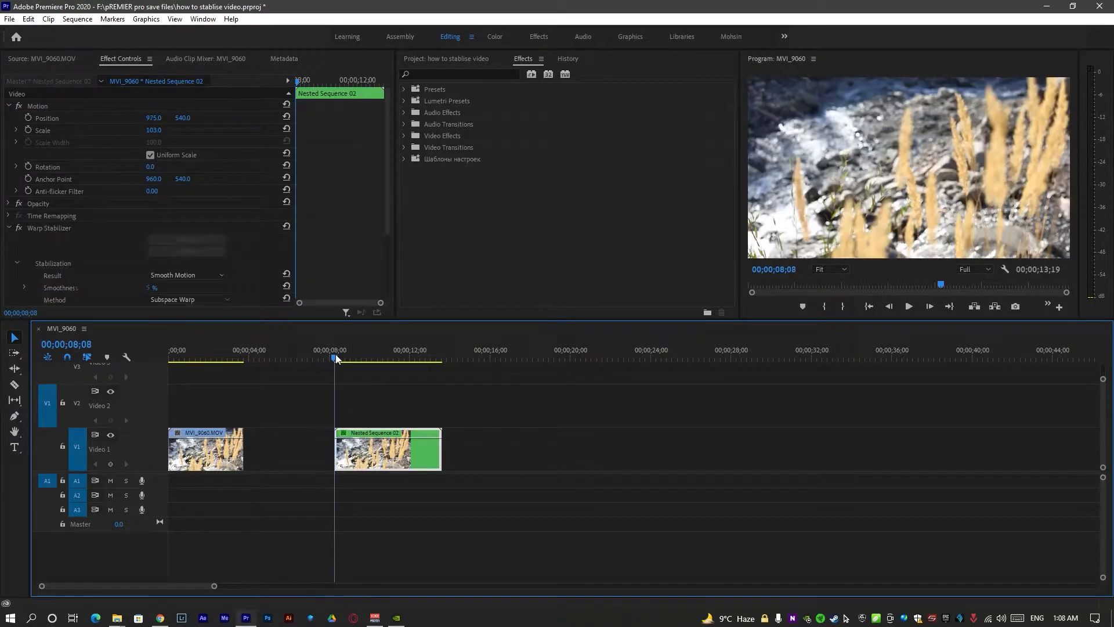
click(908, 306)
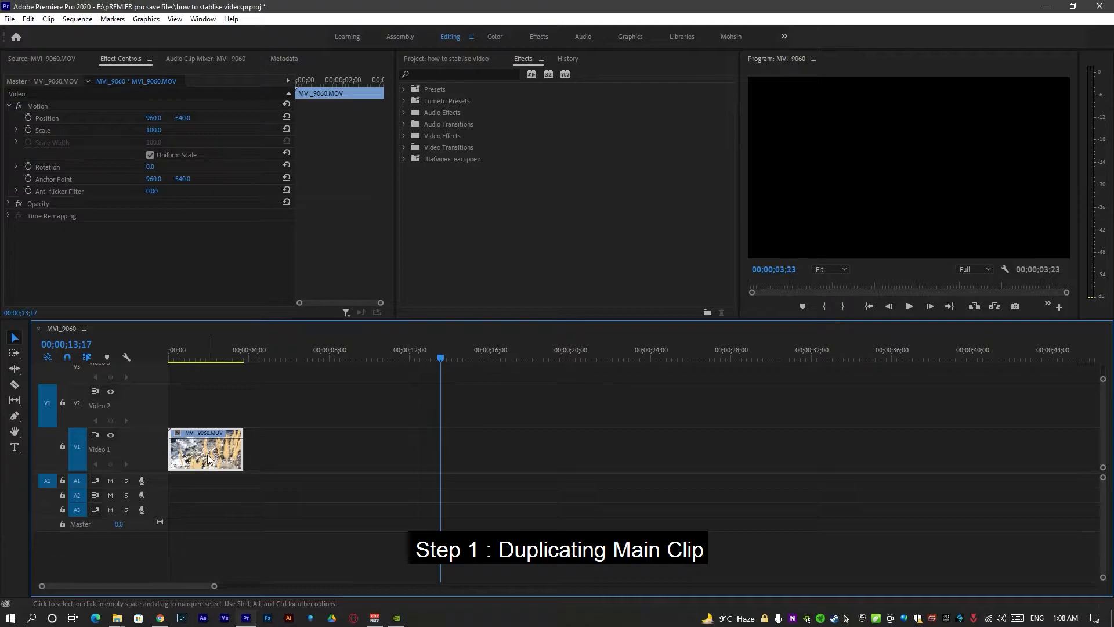
mouse_move(205, 410)
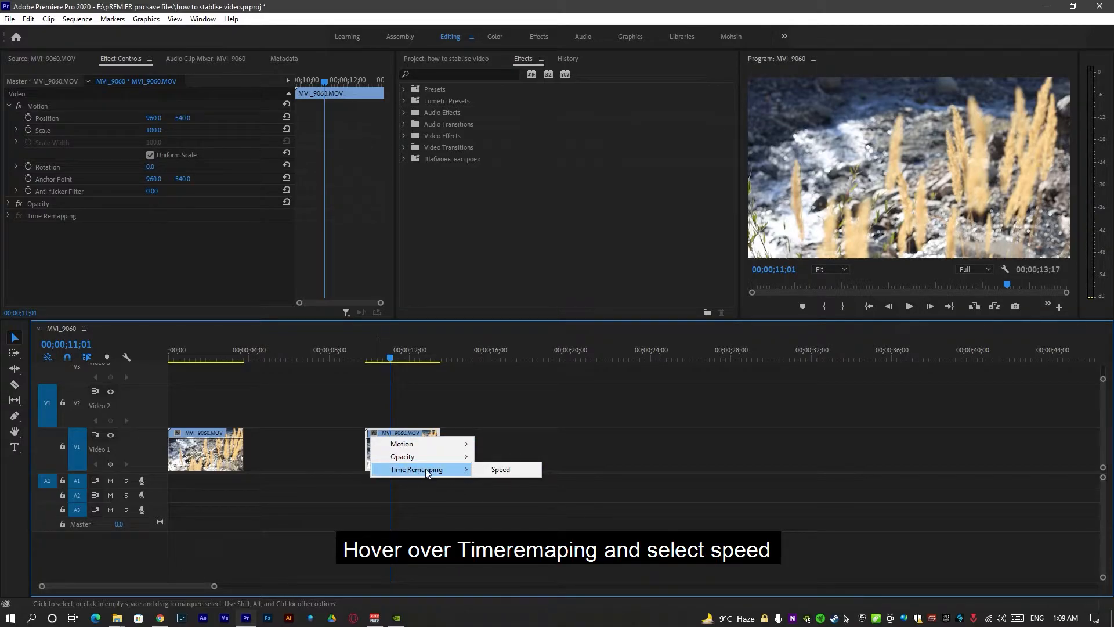
- Slow the duplicate via its Time Remapping speed line and nest it as Nested Sequence 03
click(501, 469)
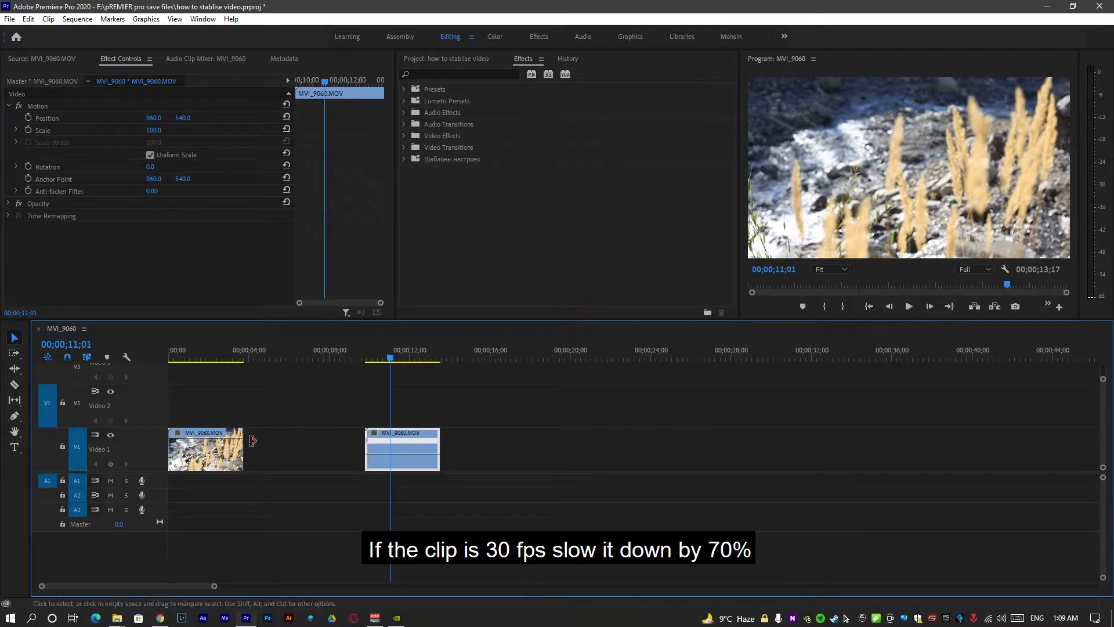
right_click(206, 448)
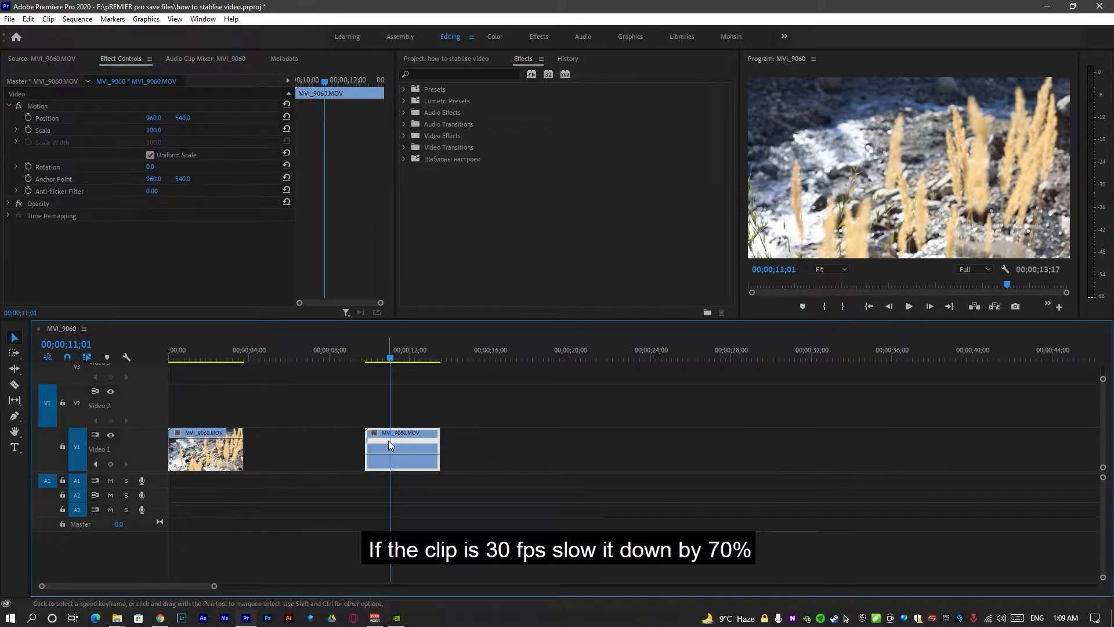
mouse_move(414, 458)
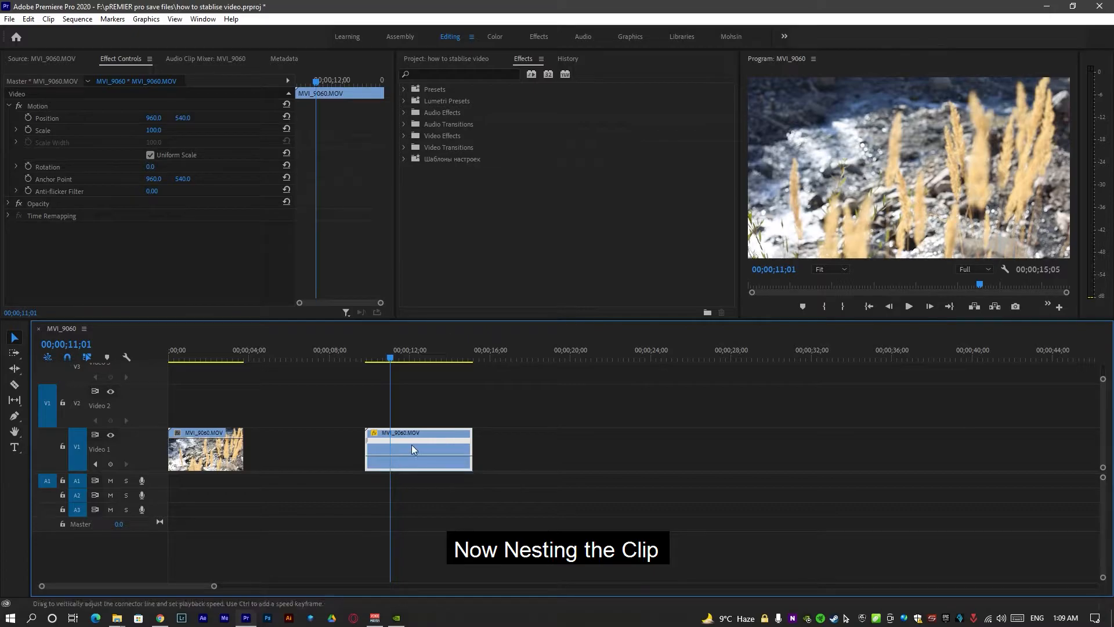
right_click(418, 449)
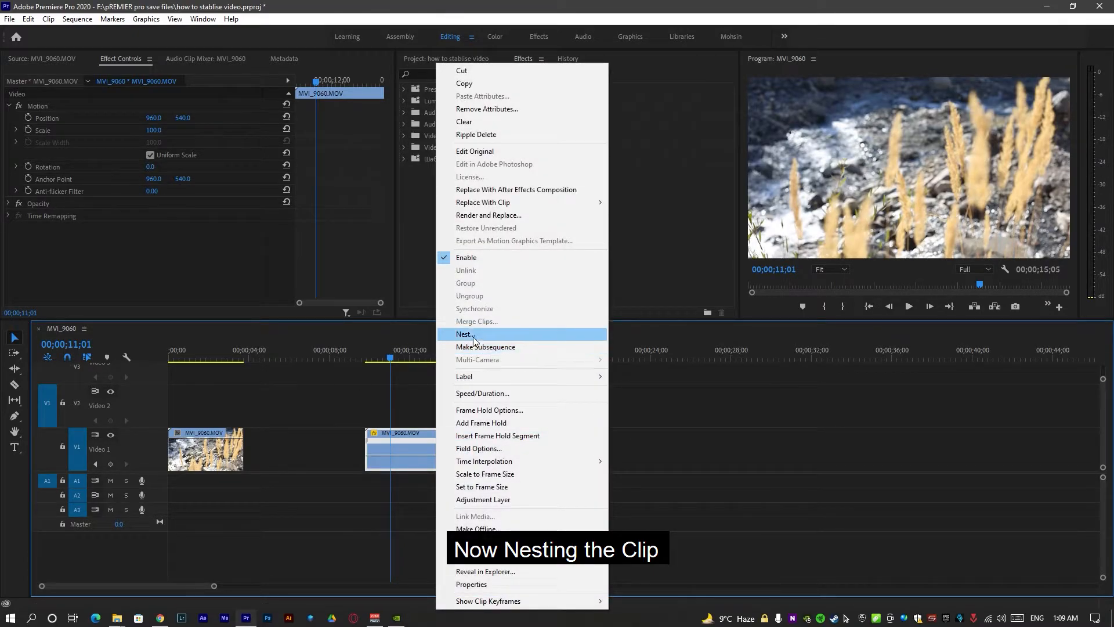
click(464, 334)
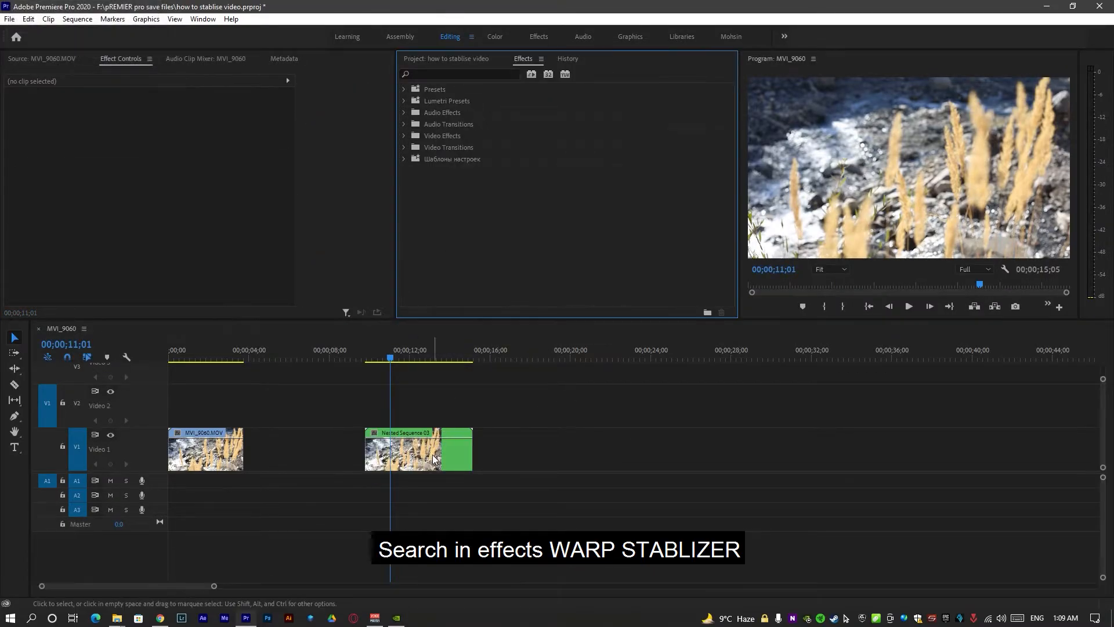
- Search 'war' in Effects and apply Warp Stabilizer to Nested Sequence 03
text(wa)
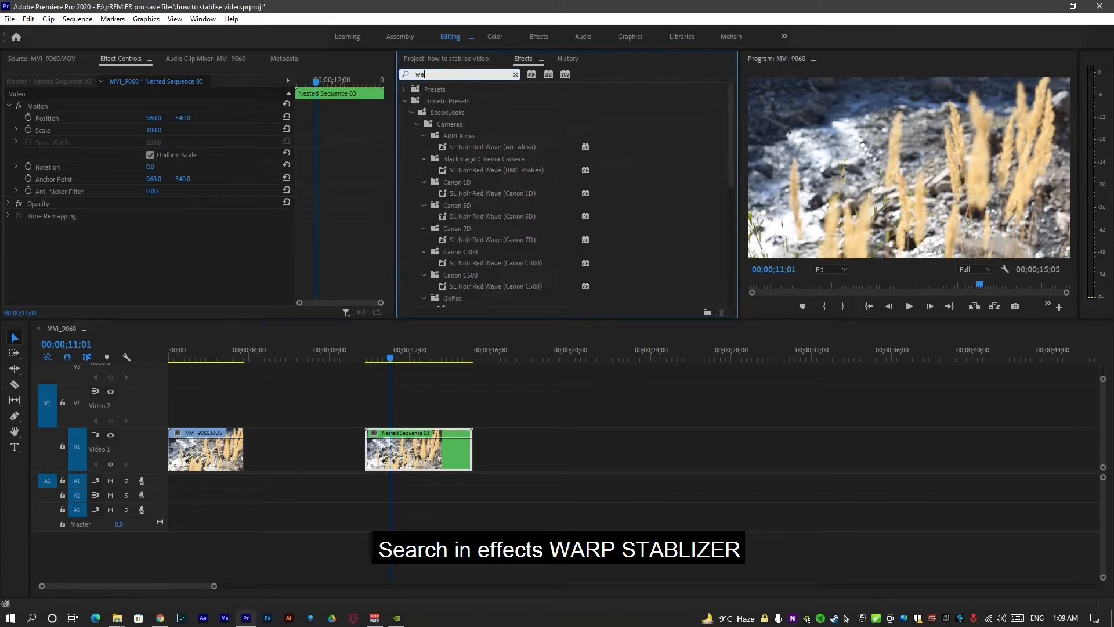
text(r)
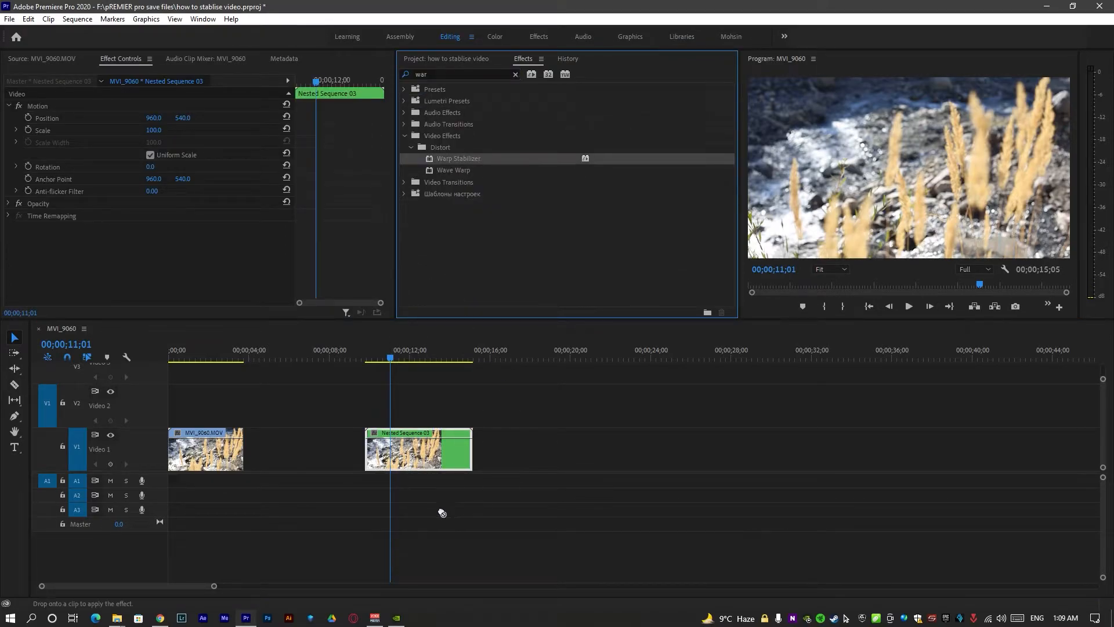
mouse_move(529, 184)
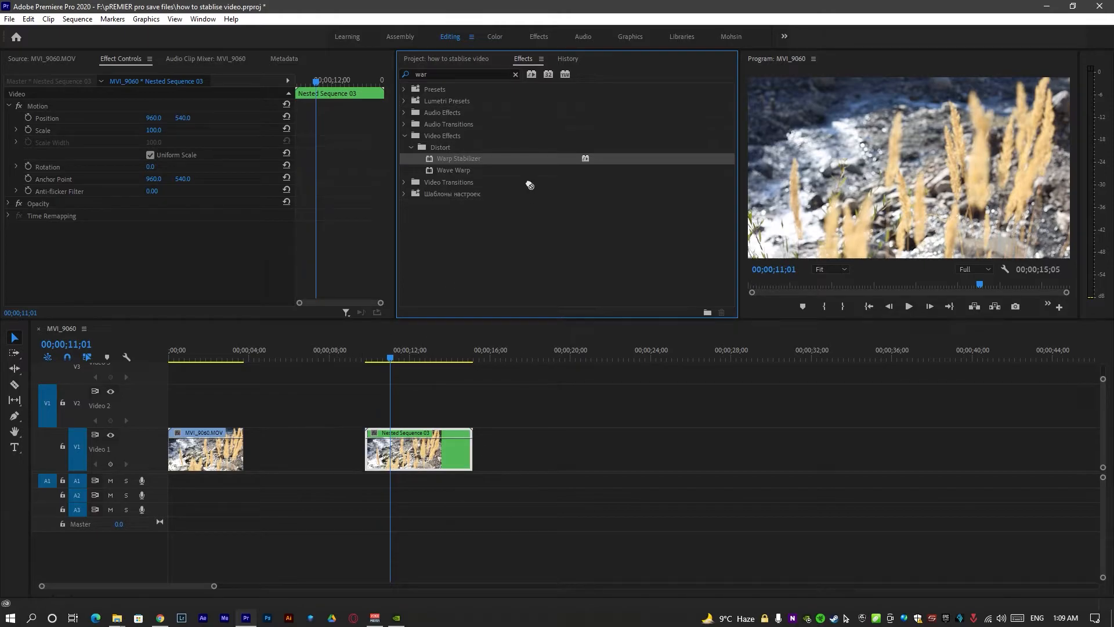
double_click(458, 157)
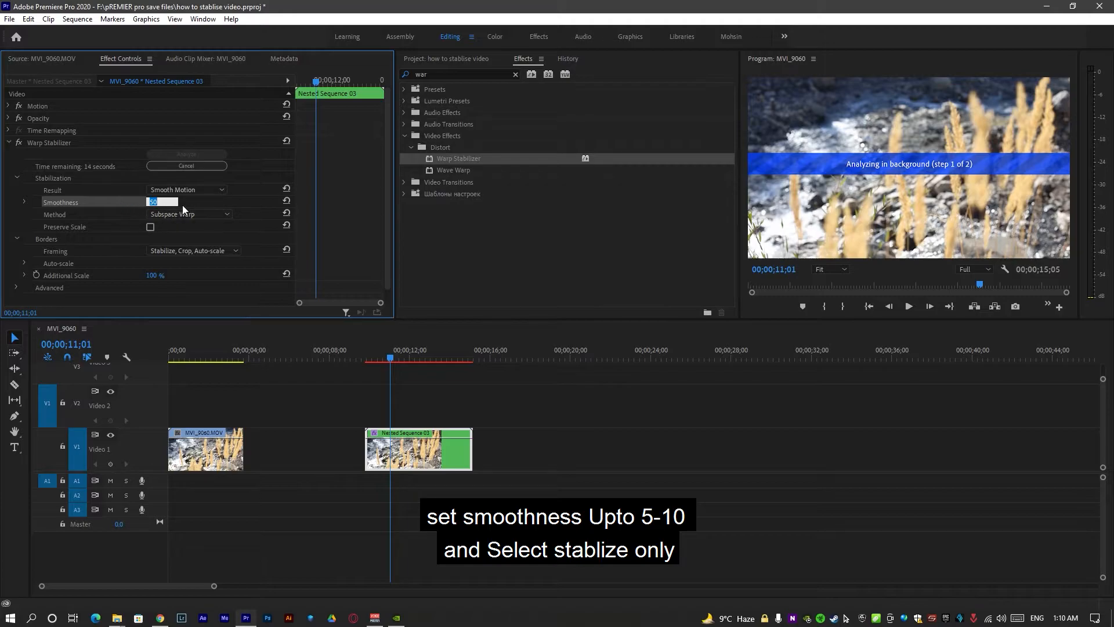
- Set Warp Stabilizer smoothness to 5% and framing to Stabilize Only
text(5)
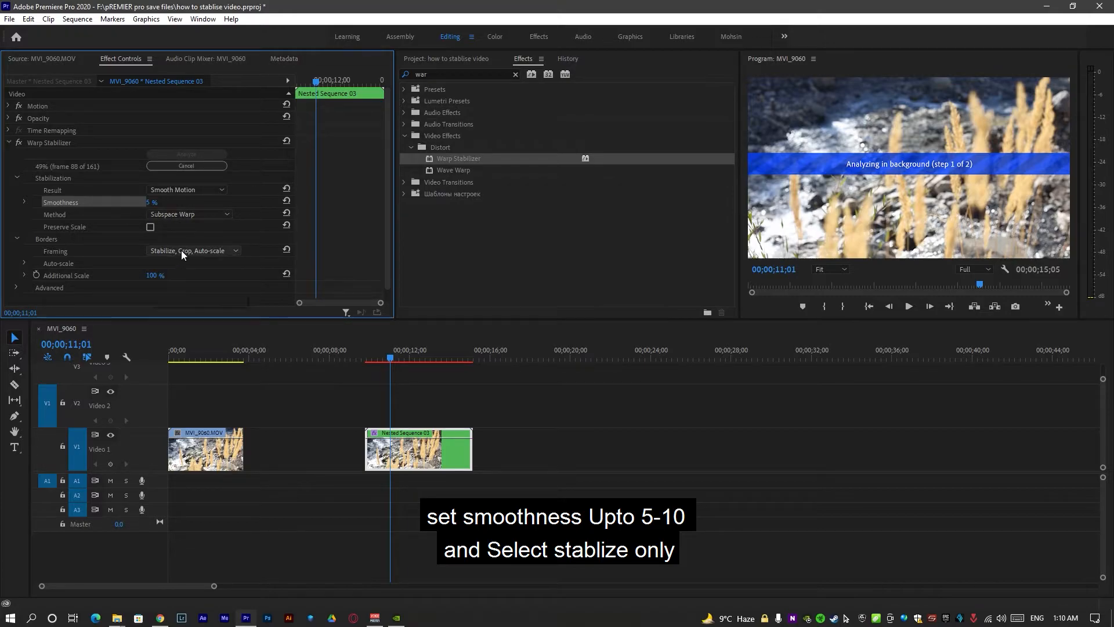
click(192, 250)
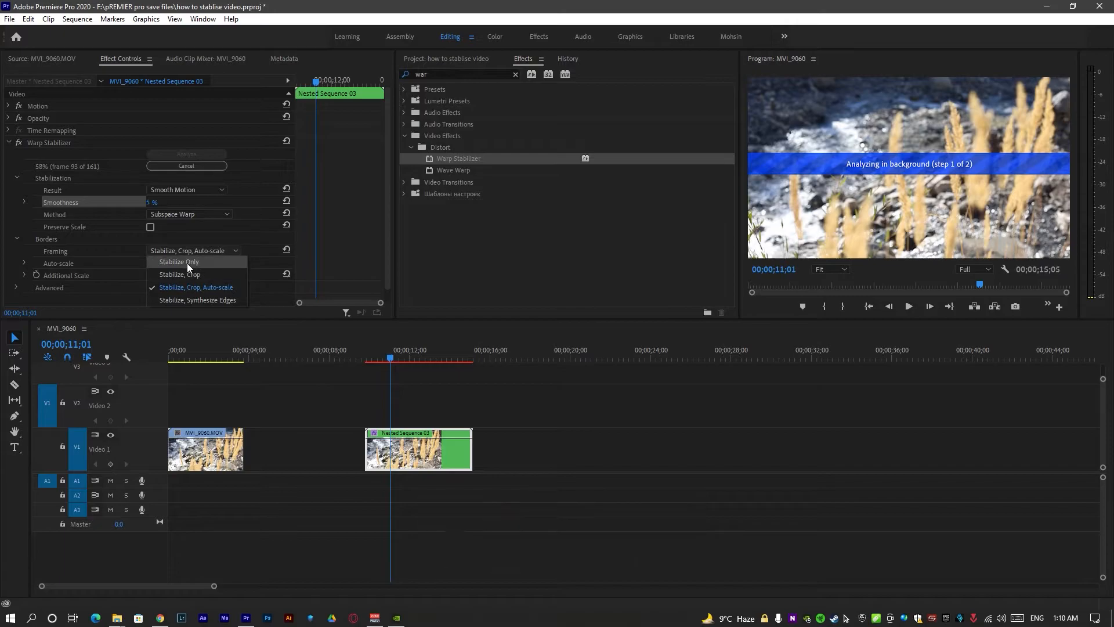
click(179, 262)
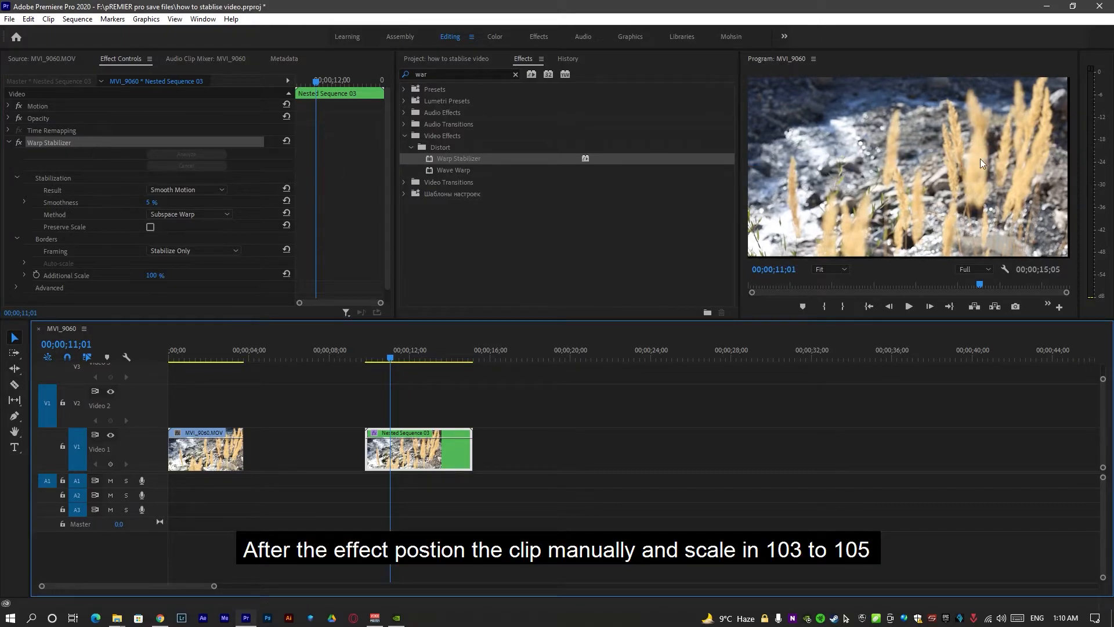
mouse_move(1072, 159)
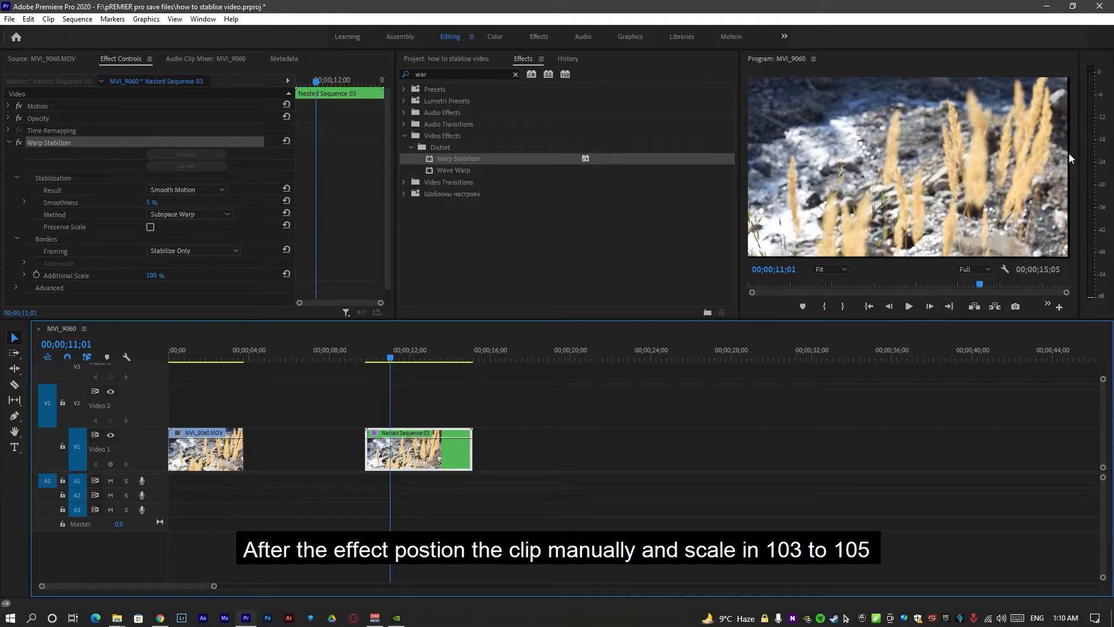
mouse_move(1101, 215)
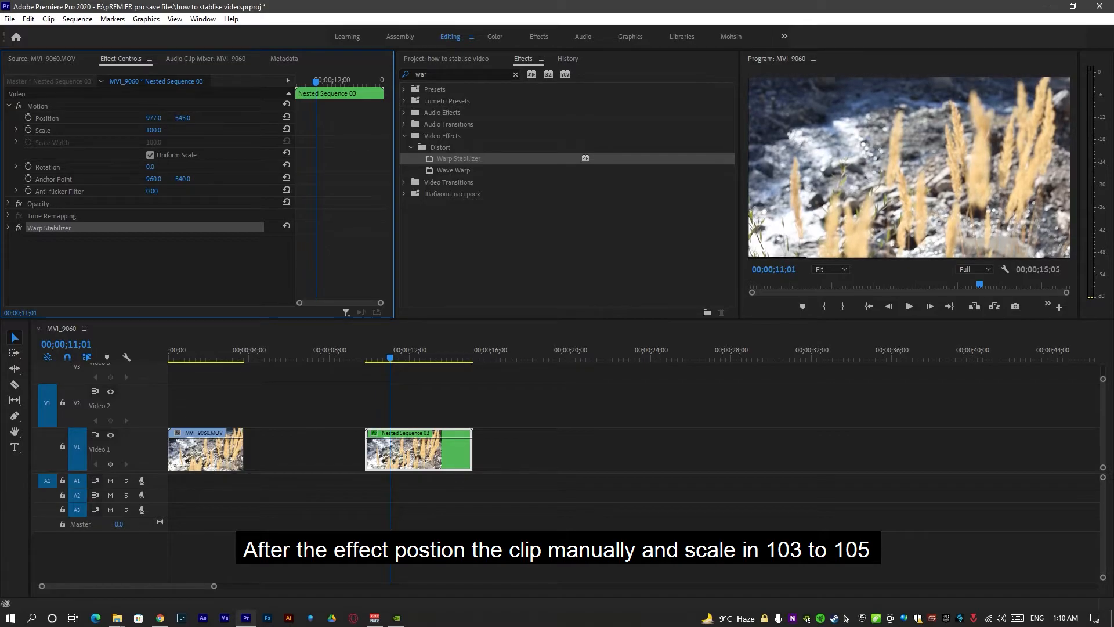
- Scale Nested Sequence 03 up to 103% and revisit the stabilizer settings
double_click(158, 130)
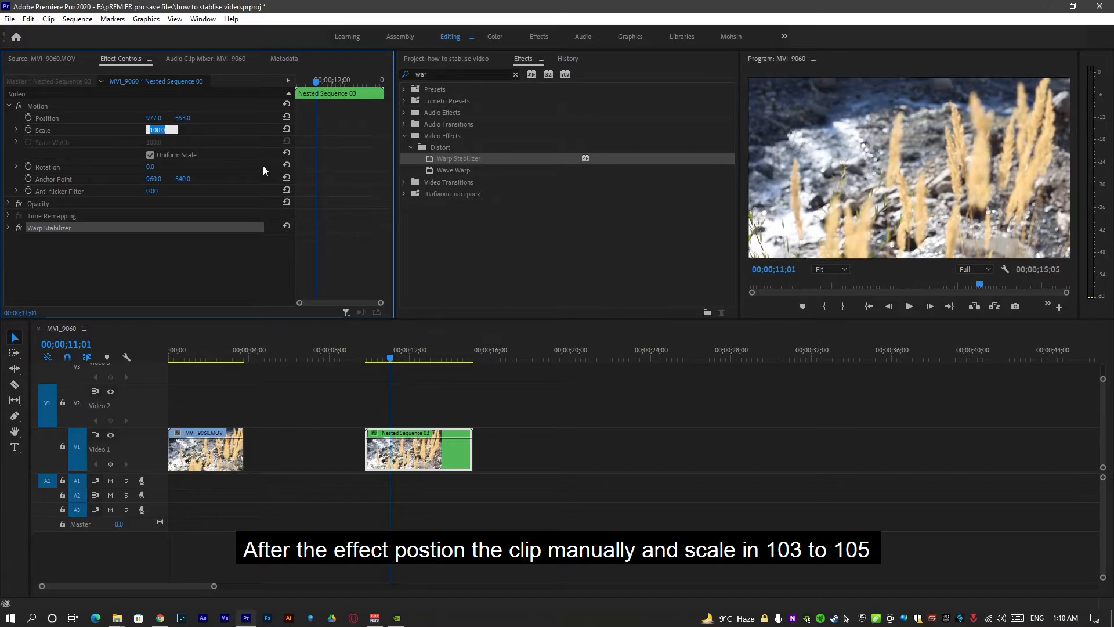
text(103.0)
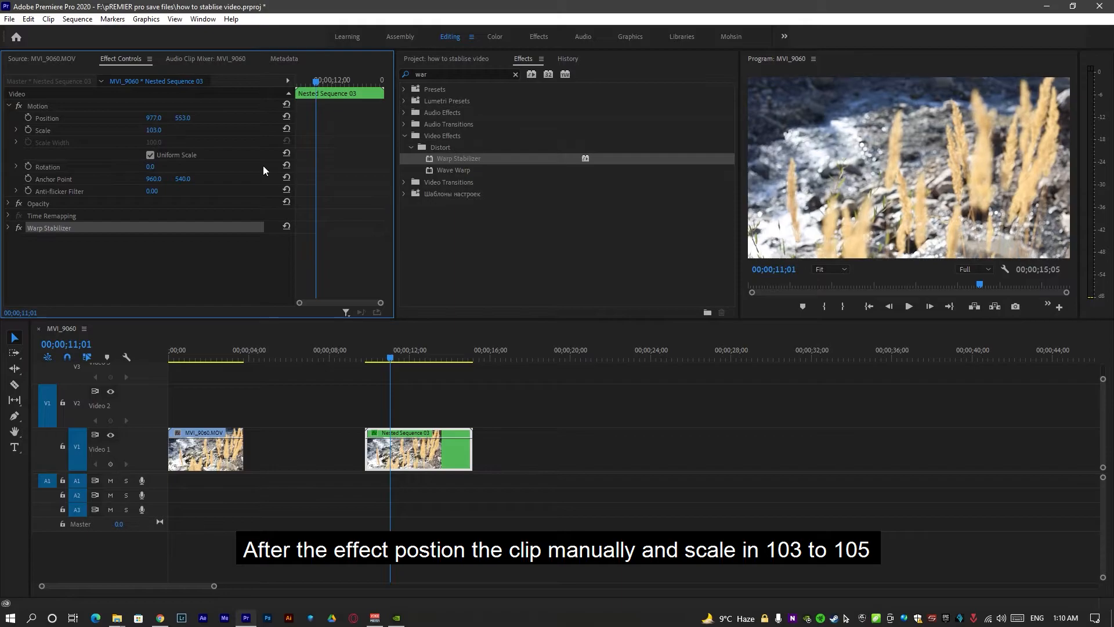
click(8, 105)
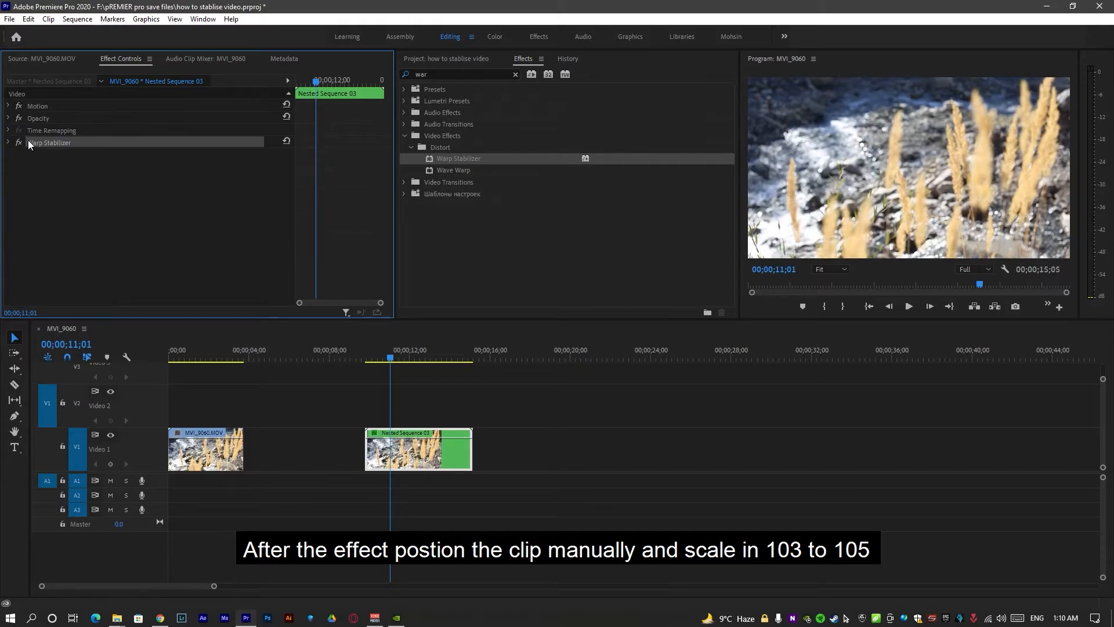
click(191, 251)
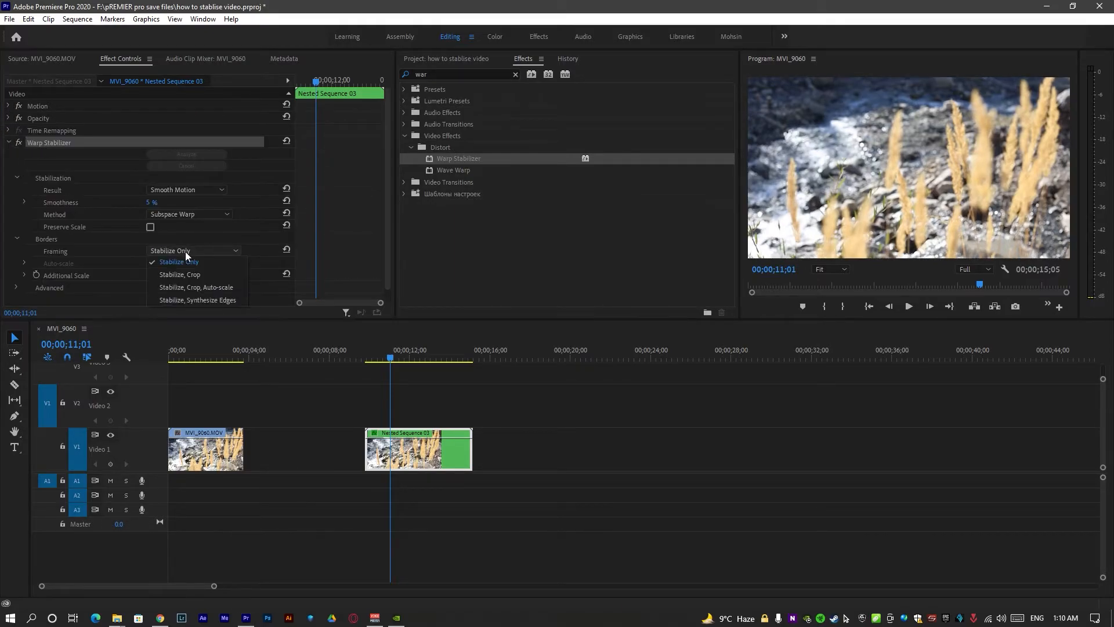
mouse_move(195, 287)
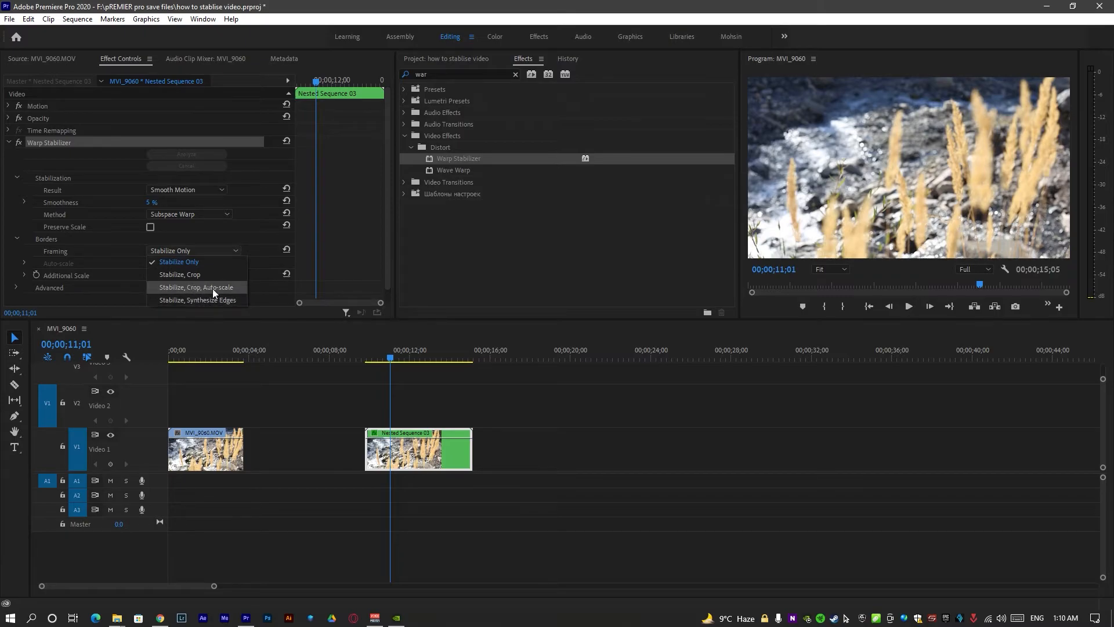
mouse_move(207, 293)
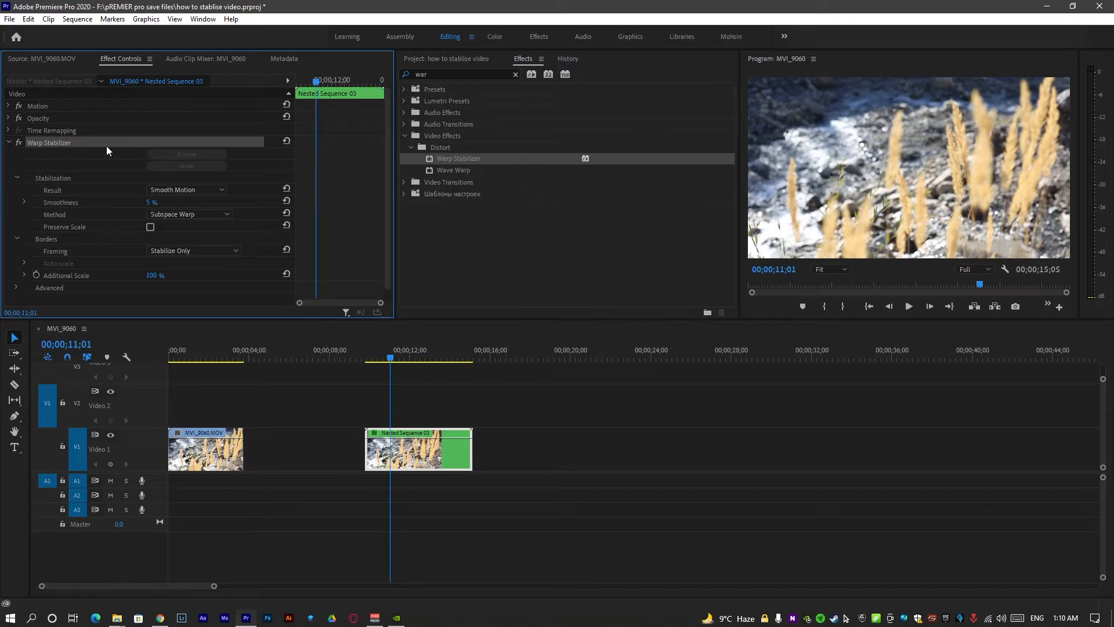
click(8, 143)
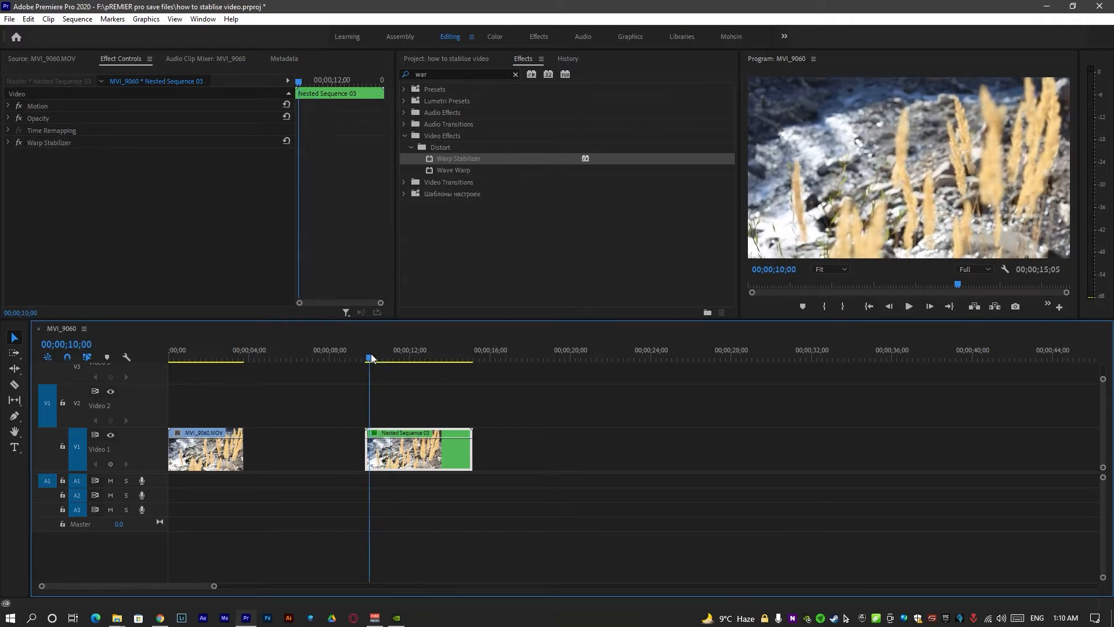
click(908, 306)
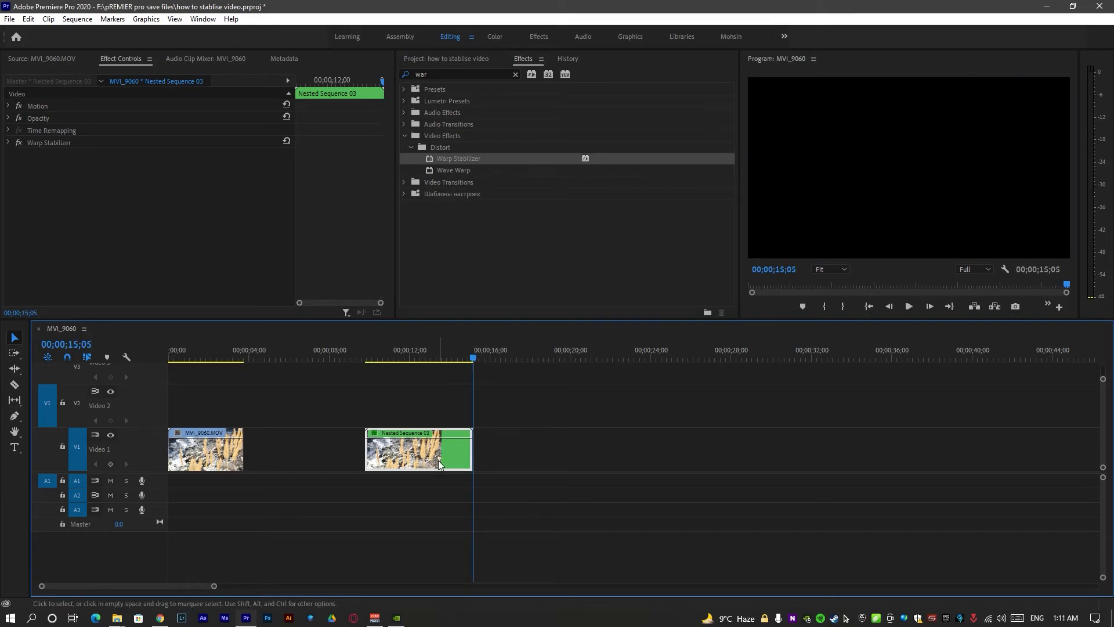
click(370, 355)
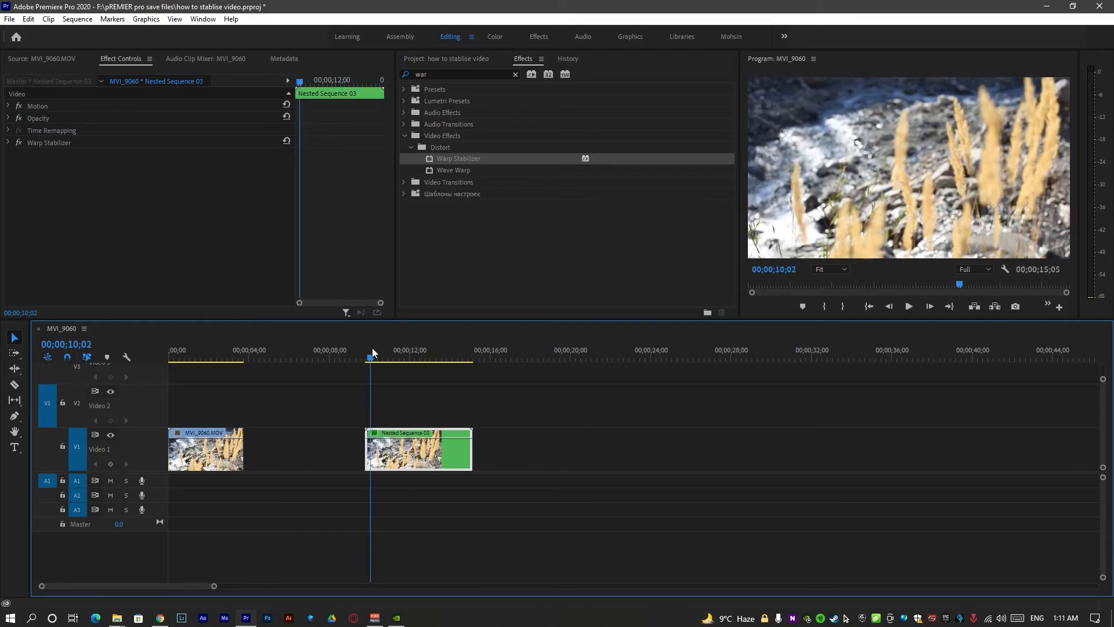
click(365, 359)
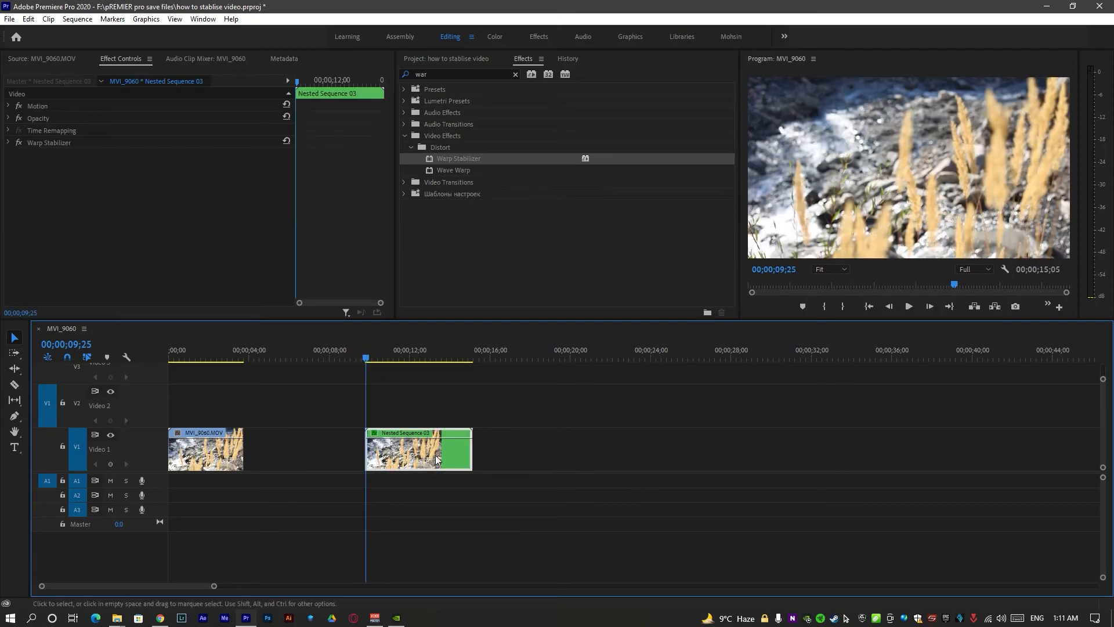
mouse_move(628, 434)
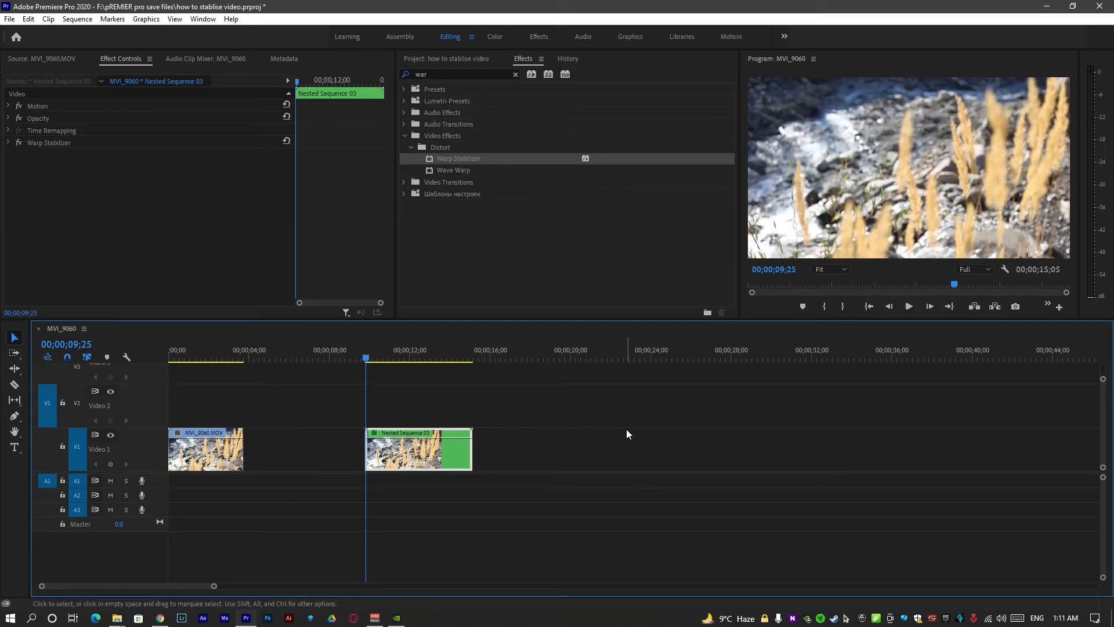